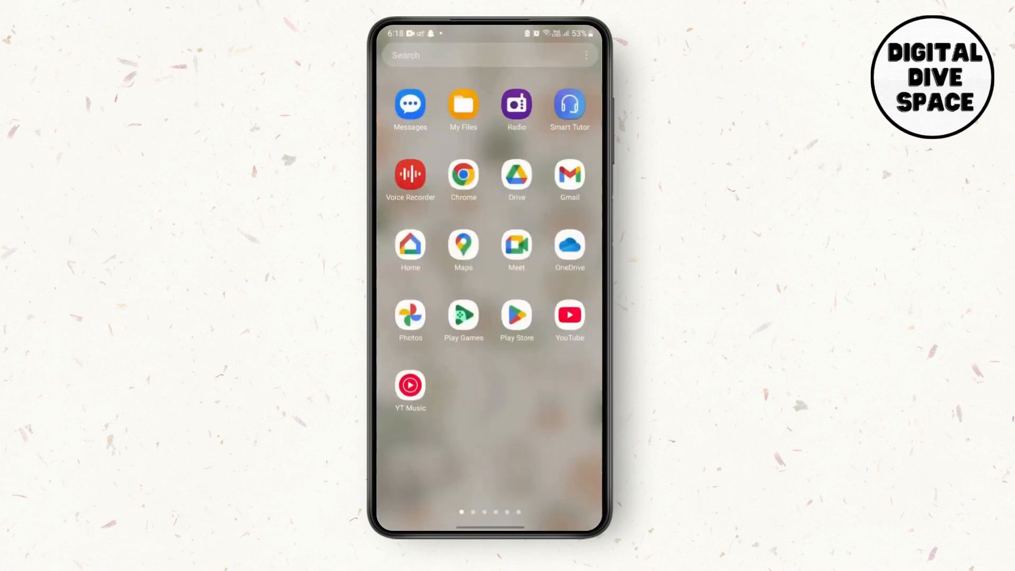
Step: Launch the Google Play Store from the Android home screen
left_click(515, 314)
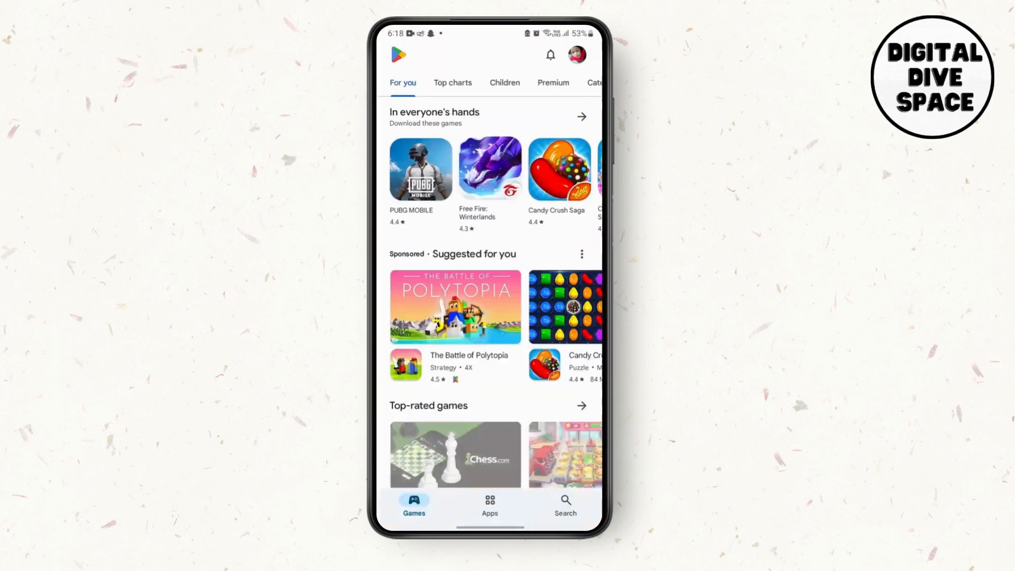
Step: Search the store for 'gba', scroll the results and open John GBA Lite
left_click(565, 503)
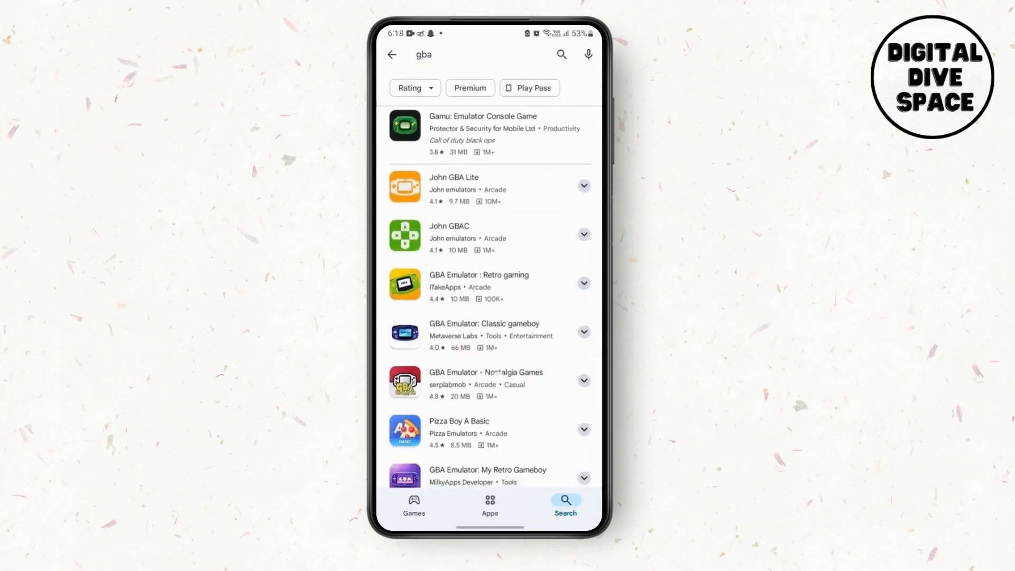
scroll("up", 3)
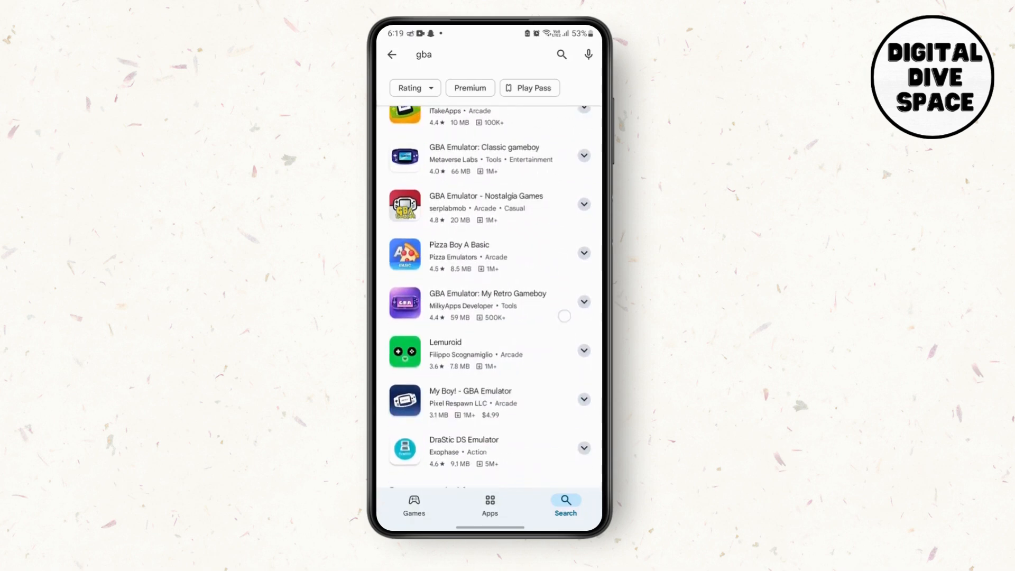
scroll("up", 3)
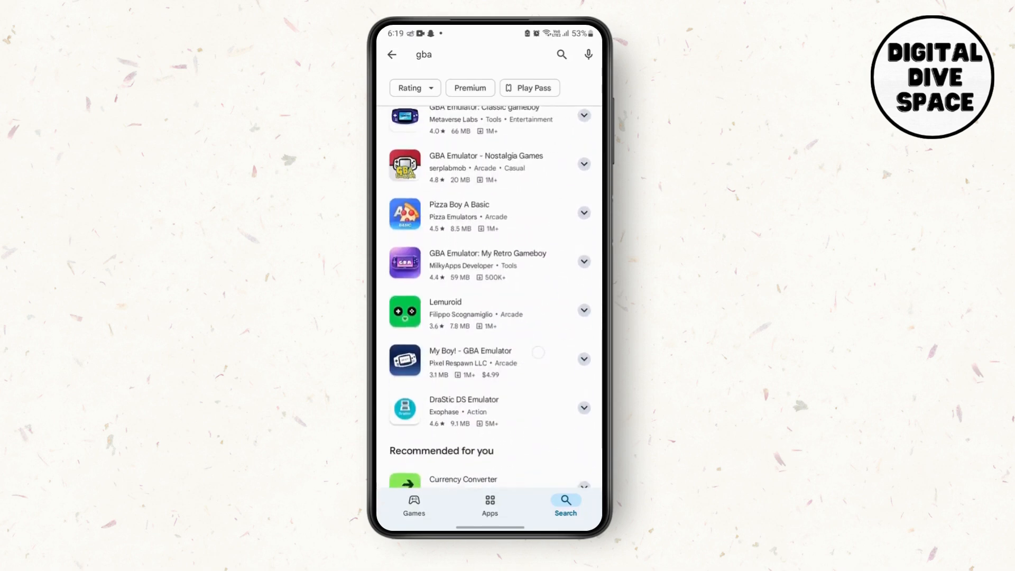
scroll("up", 3)
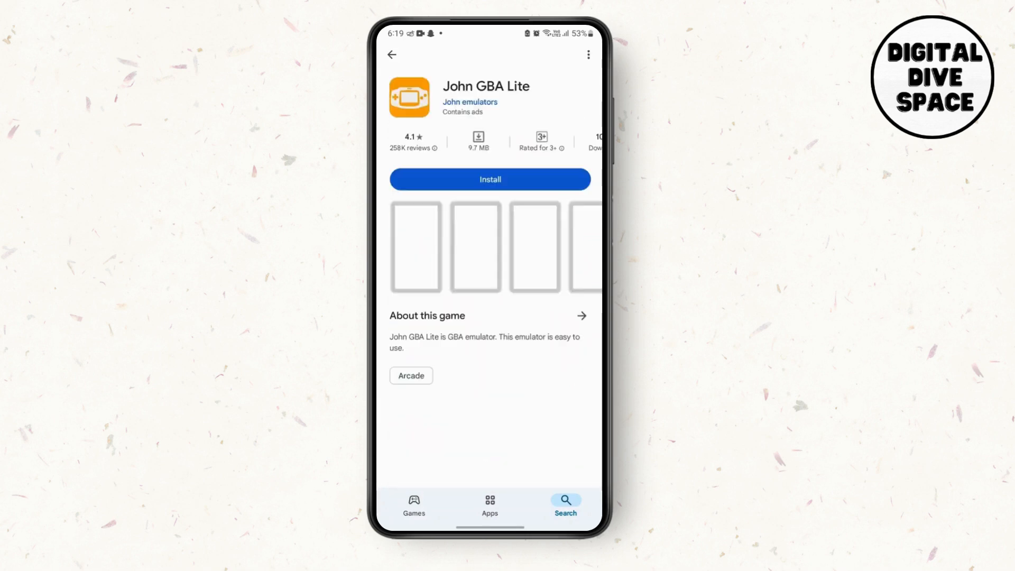
left_click(490, 179)
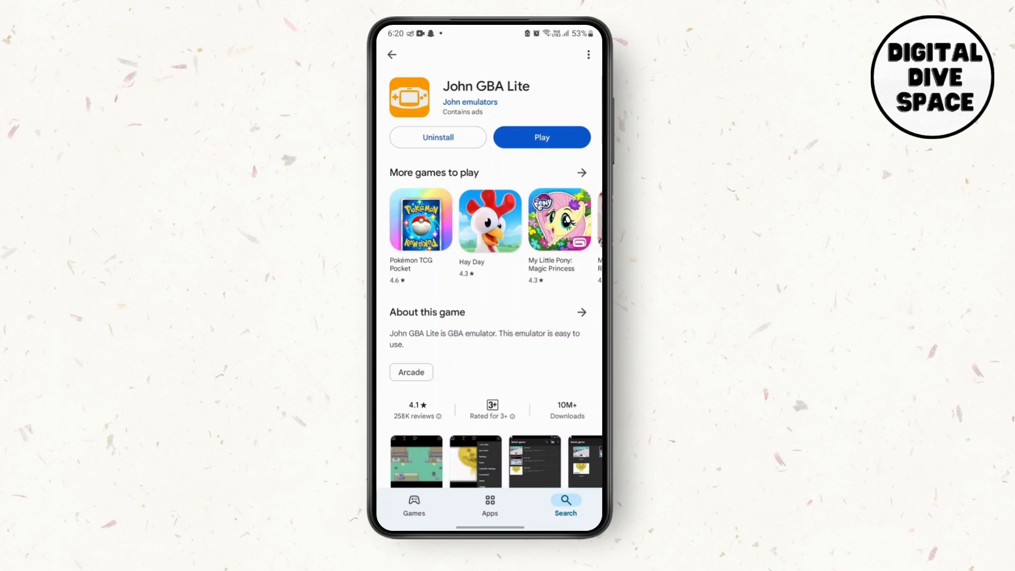
Step: Launch the installed John GBA Lite emulator from its store page
left_click(541, 136)
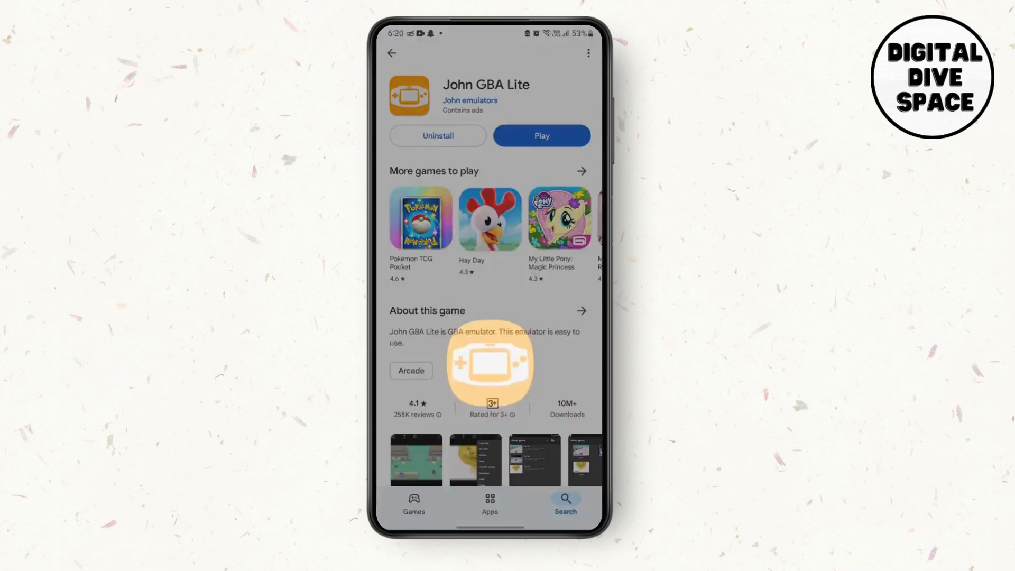
Step: Continue the Create data folder prompt to the Johnemulators save screen
left_click(541, 136)
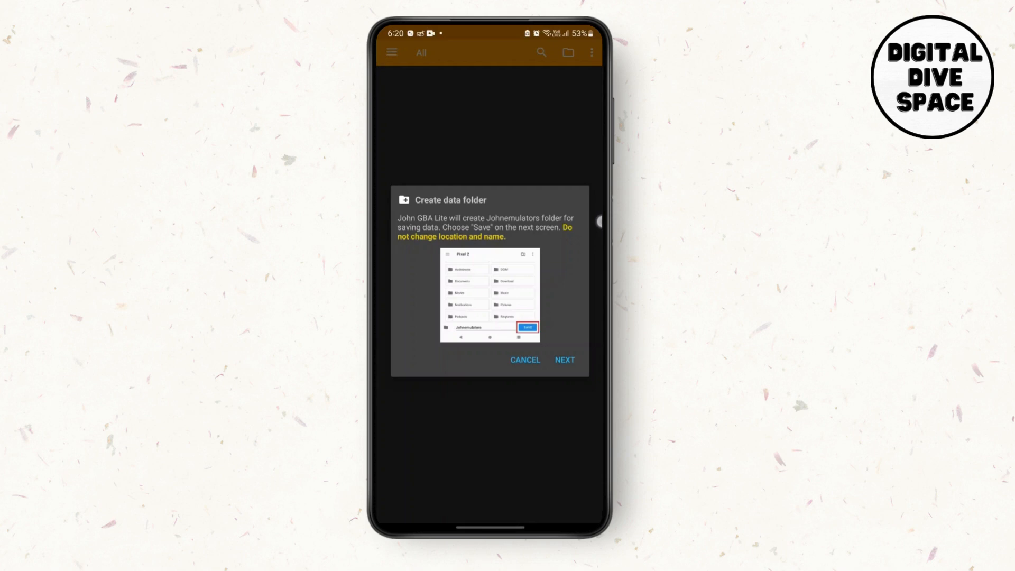
left_click(563, 360)
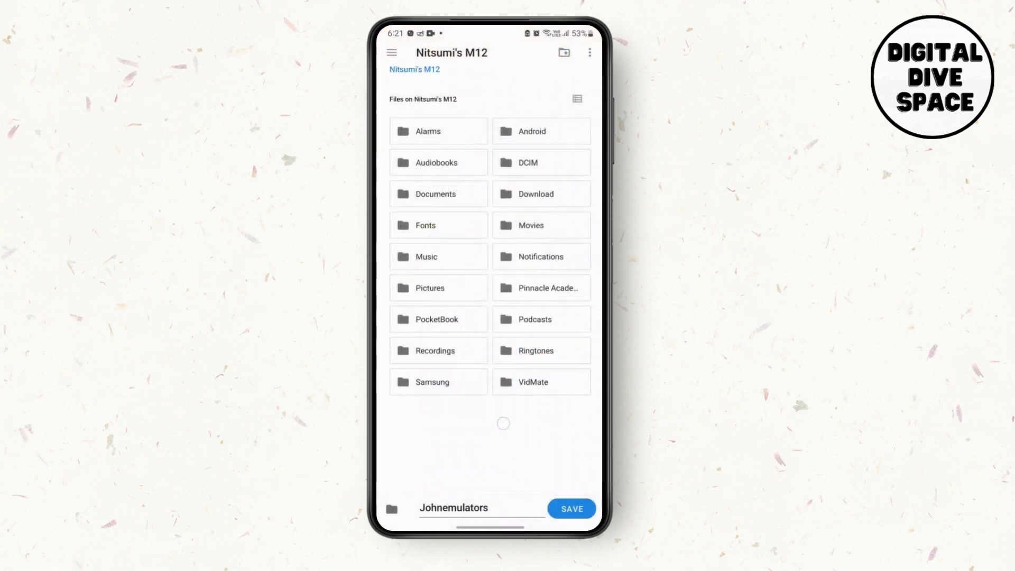